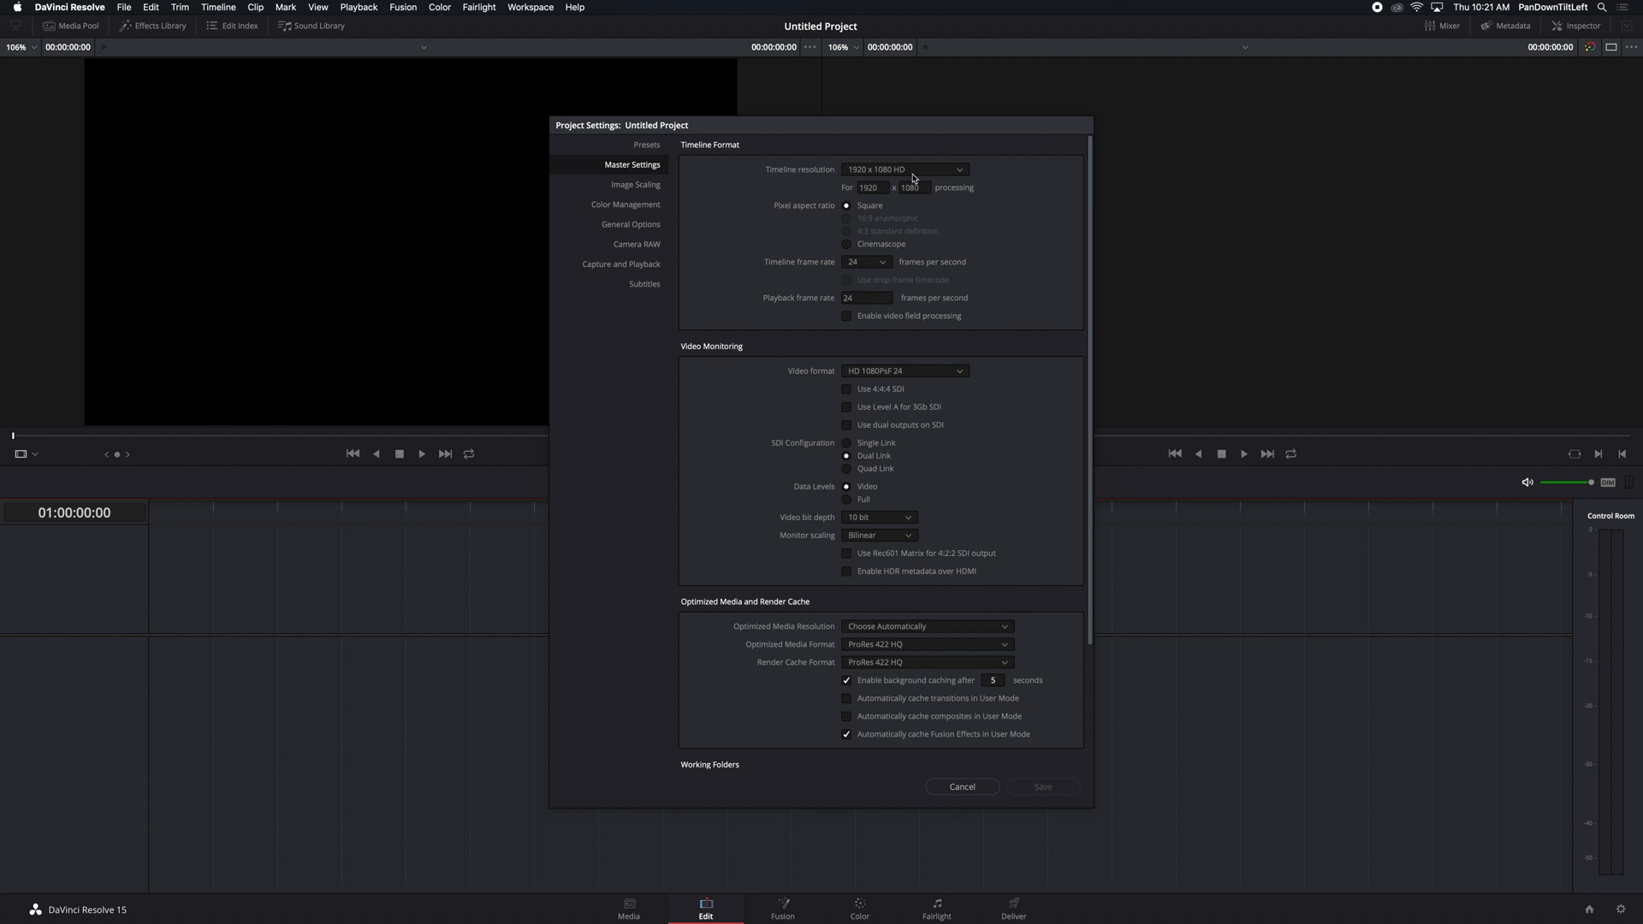
{"action": "mouse_move", "coordinate": [968, 320]}
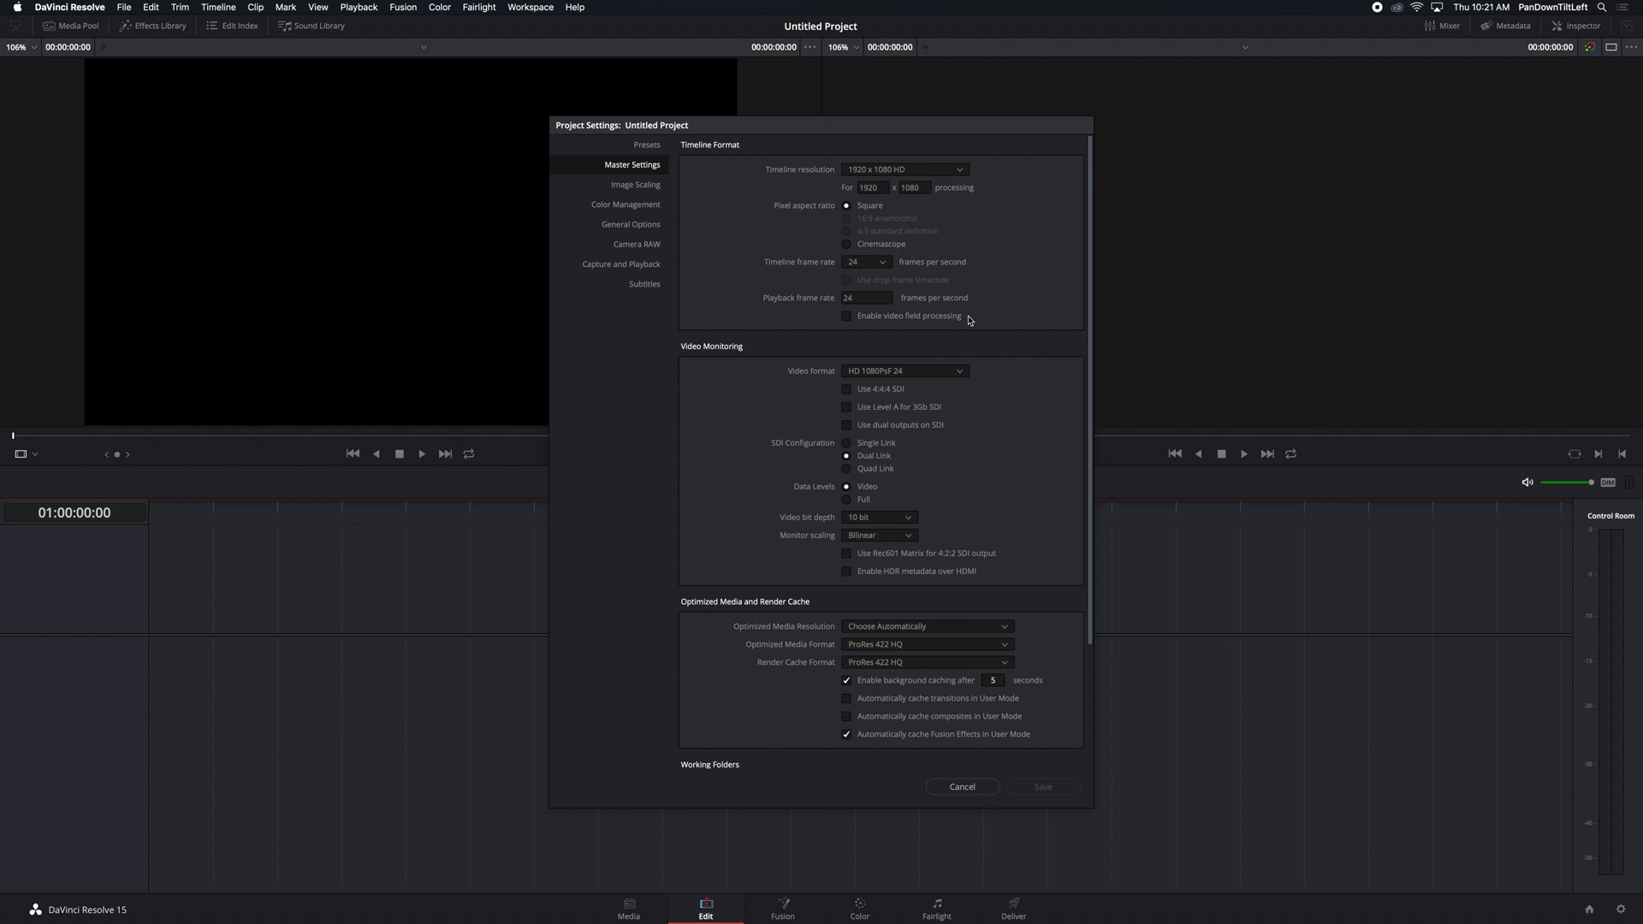
Set the timeline resolution to 3840 x 2160 Ultra HD in Master Settings.
{"action": "left_click", "coordinate": [903, 170]}
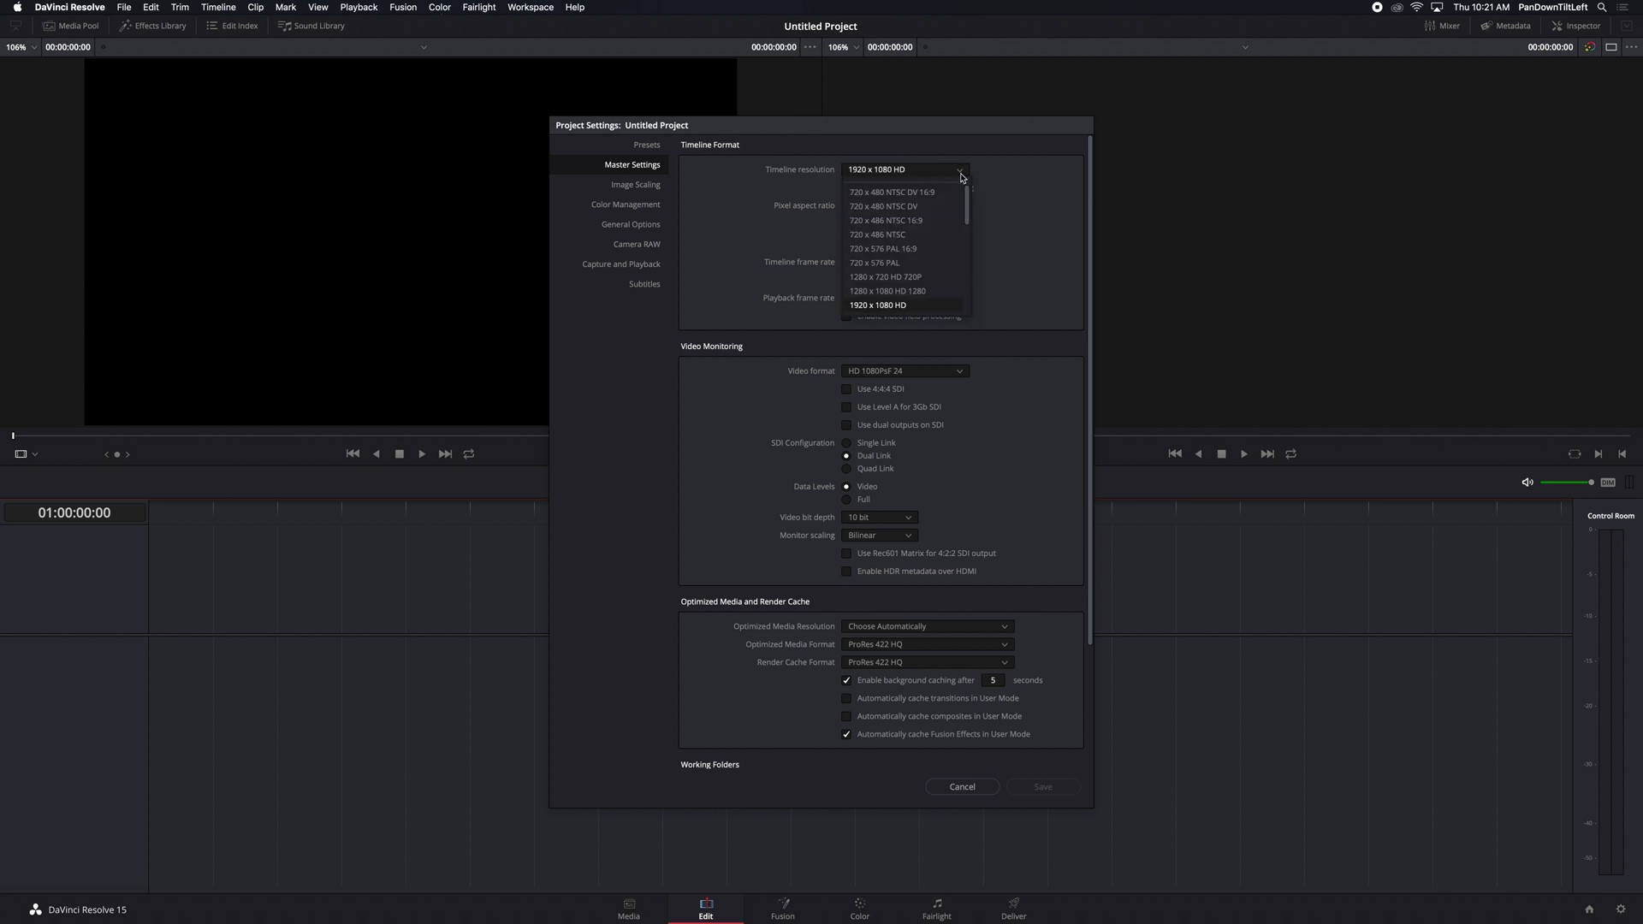
{"action": "scroll", "scroll_direction": "down", "scroll_amount": 3}
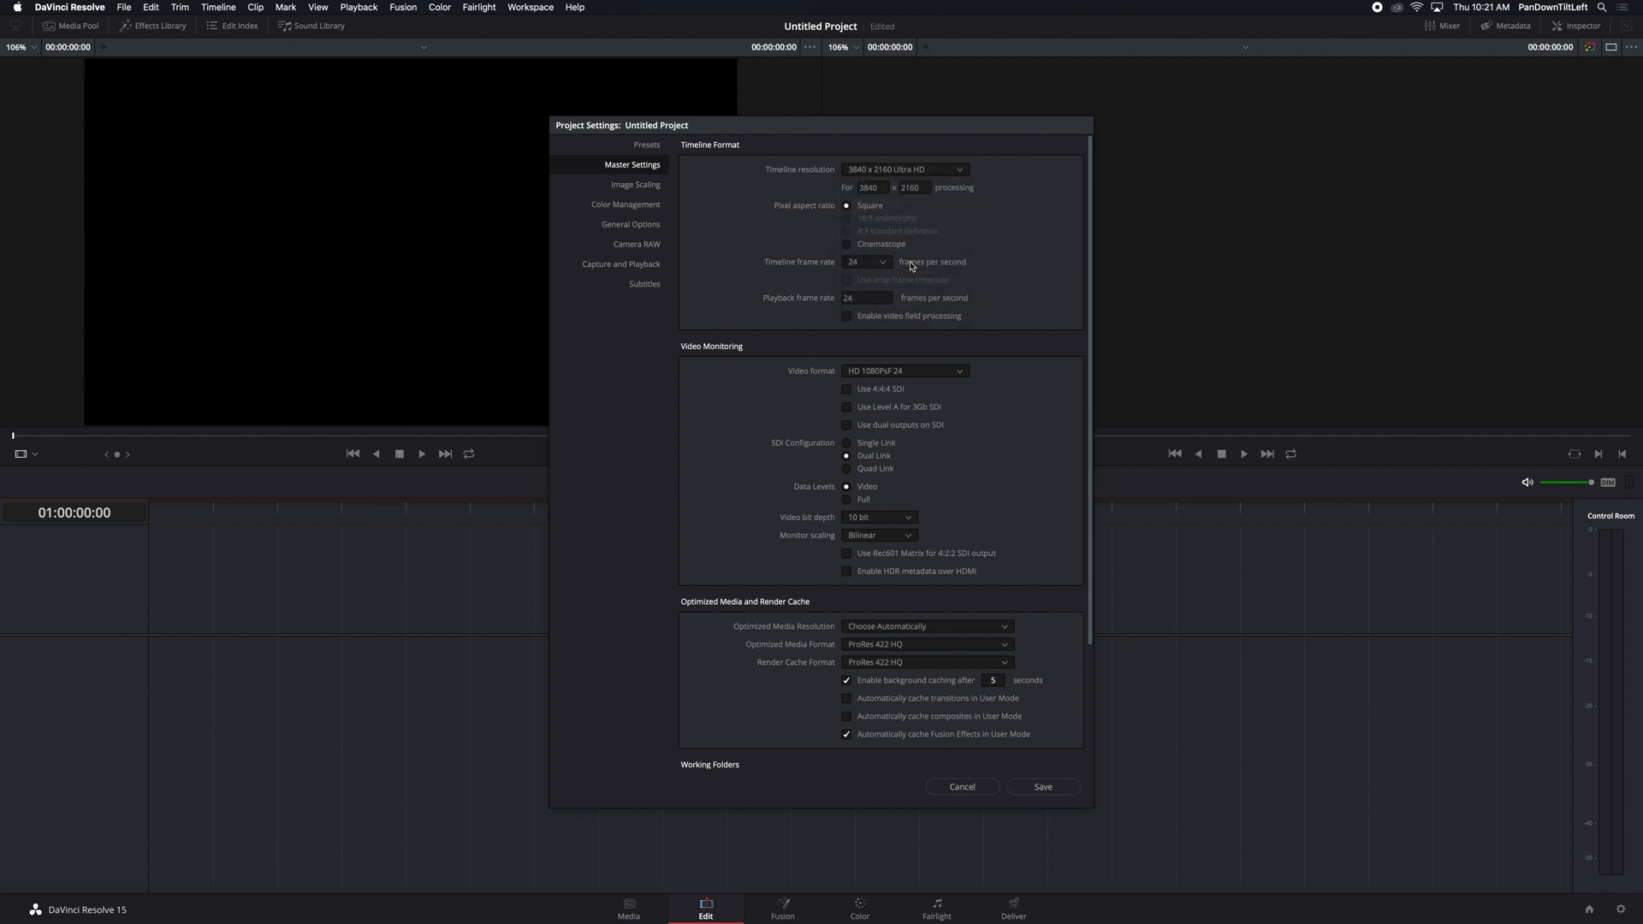
Set the timeline frame rate to 60 frames per second.
{"action": "left_click", "coordinate": [866, 260]}
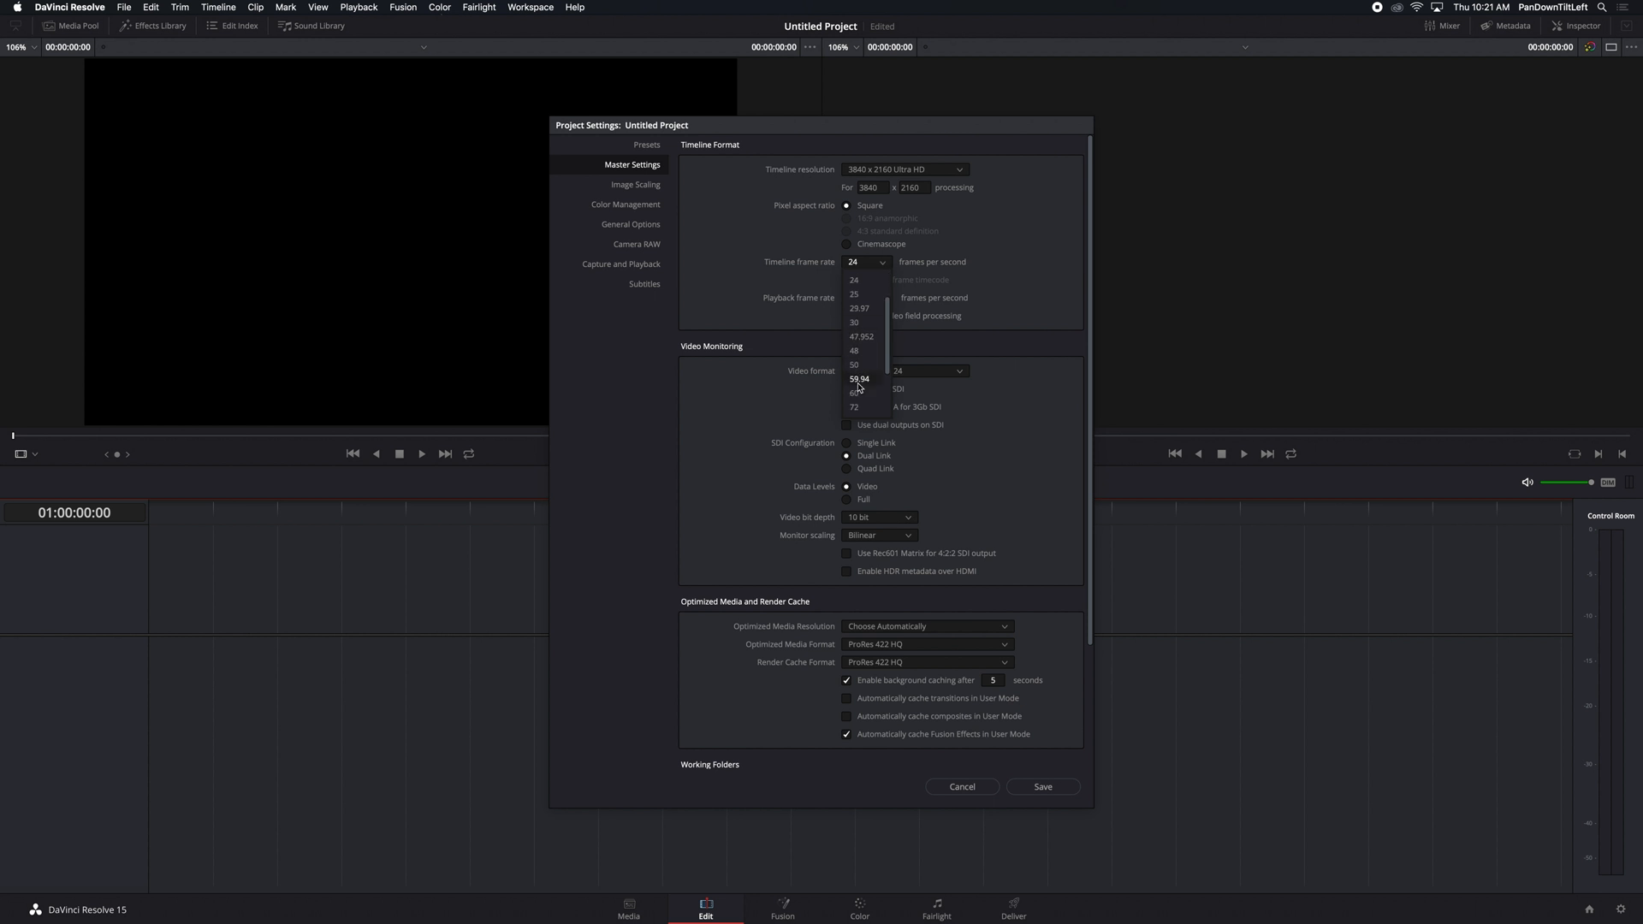
{"action": "left_click", "coordinate": [855, 392]}
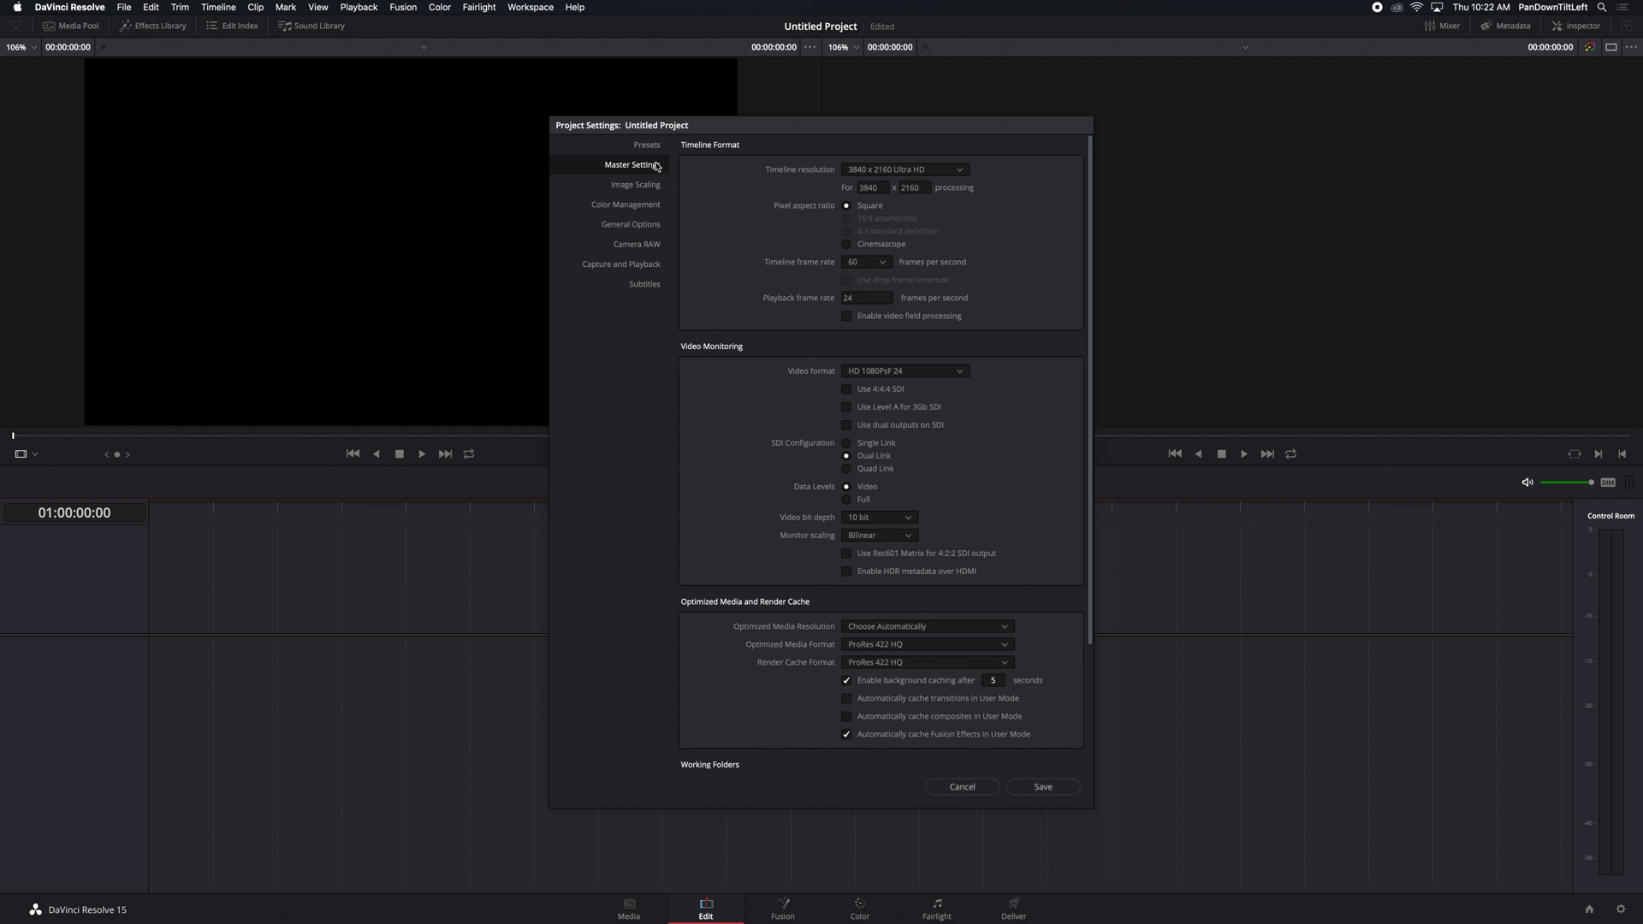
Show the Presets page and bring up save options for the Current Project preset.
{"action": "left_click", "coordinate": [645, 144]}
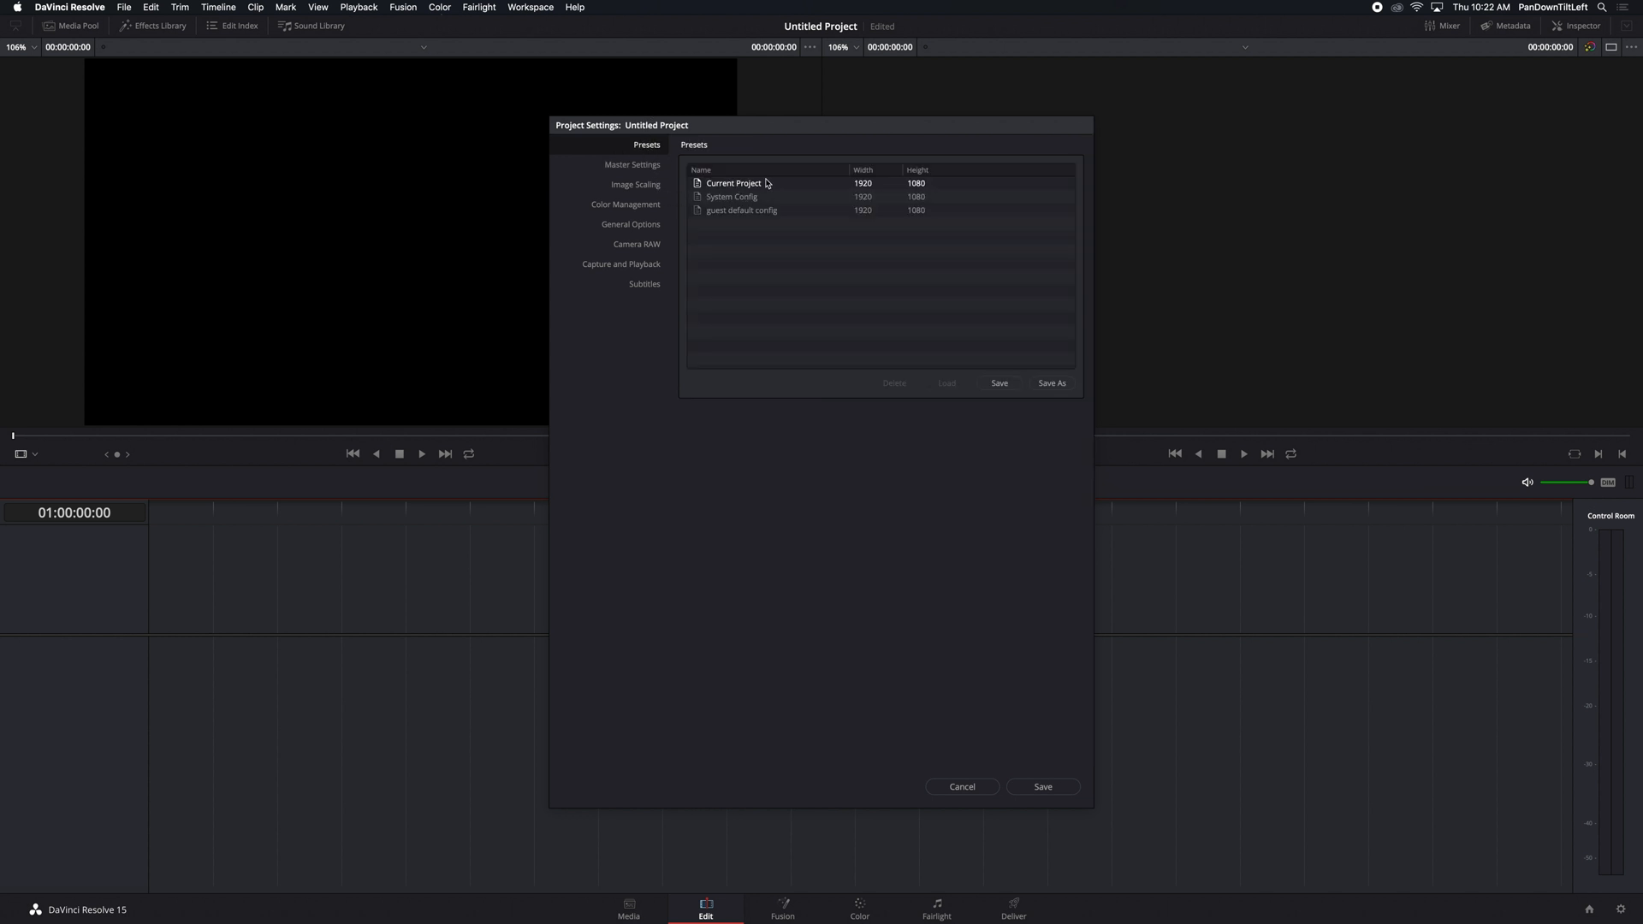
{"action": "right_click", "coordinate": [734, 183]}
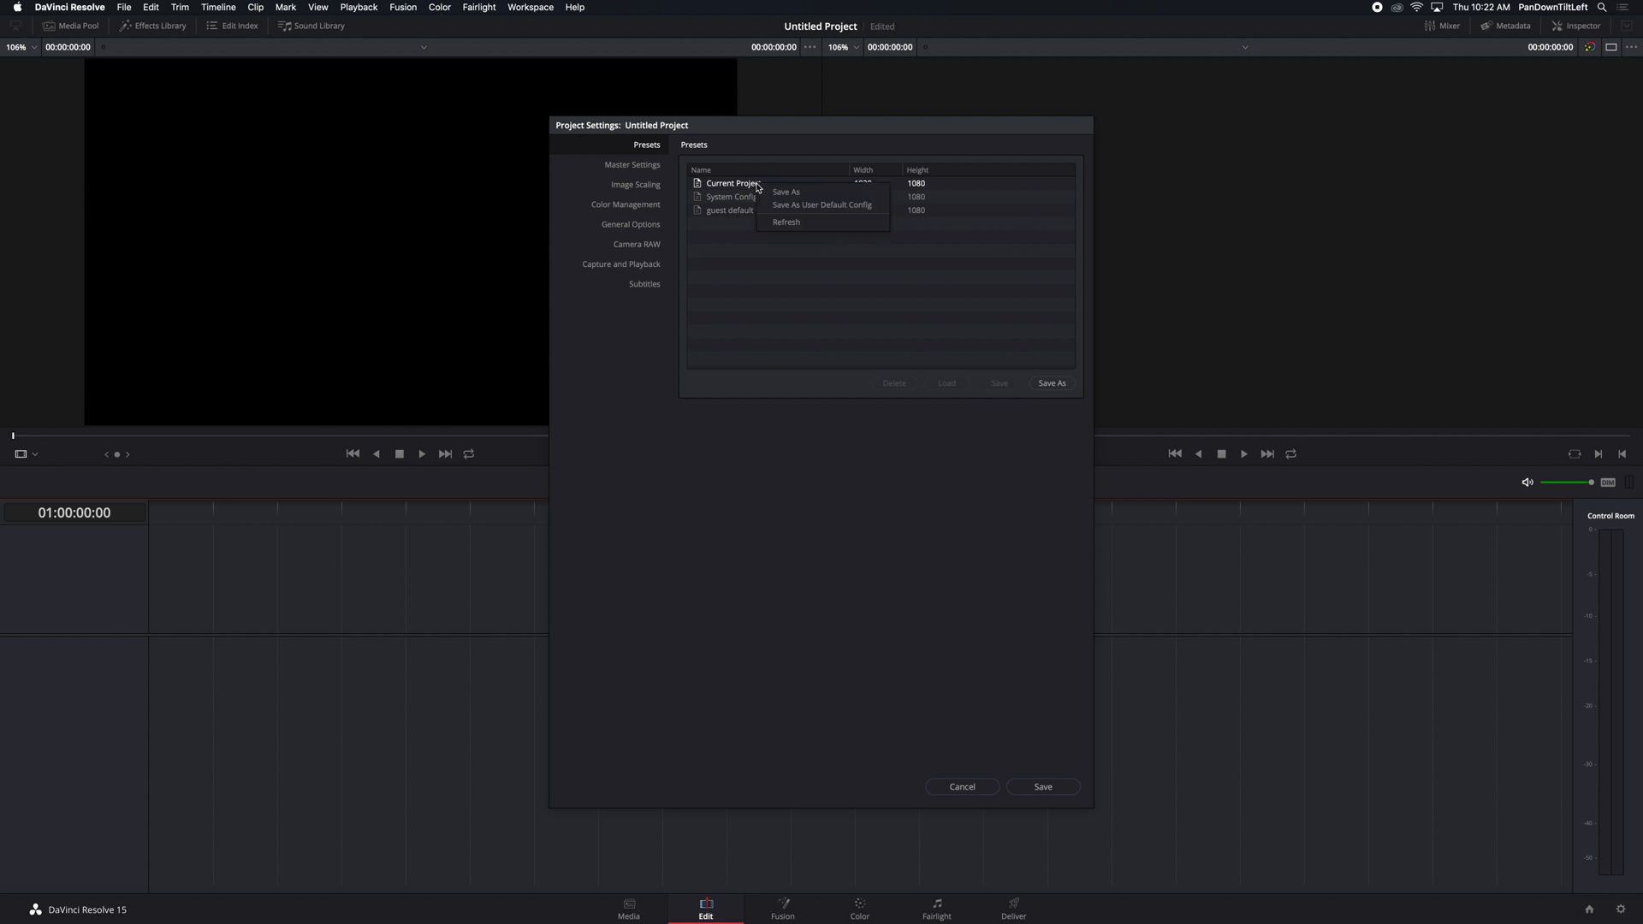
{"action": "mouse_move", "coordinate": [824, 204]}
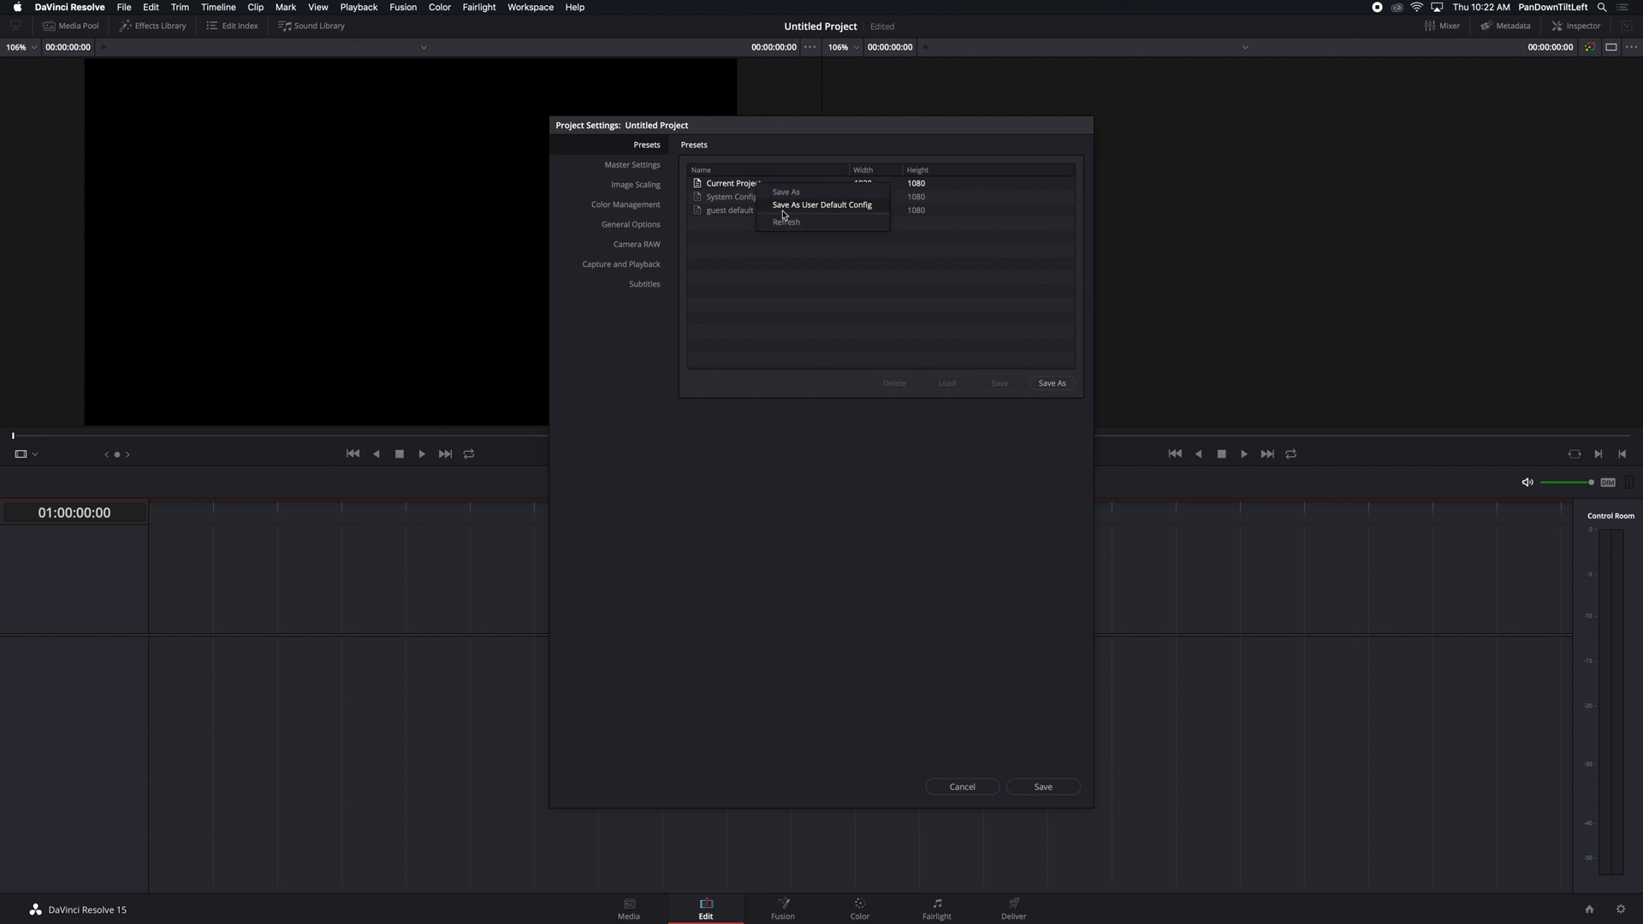